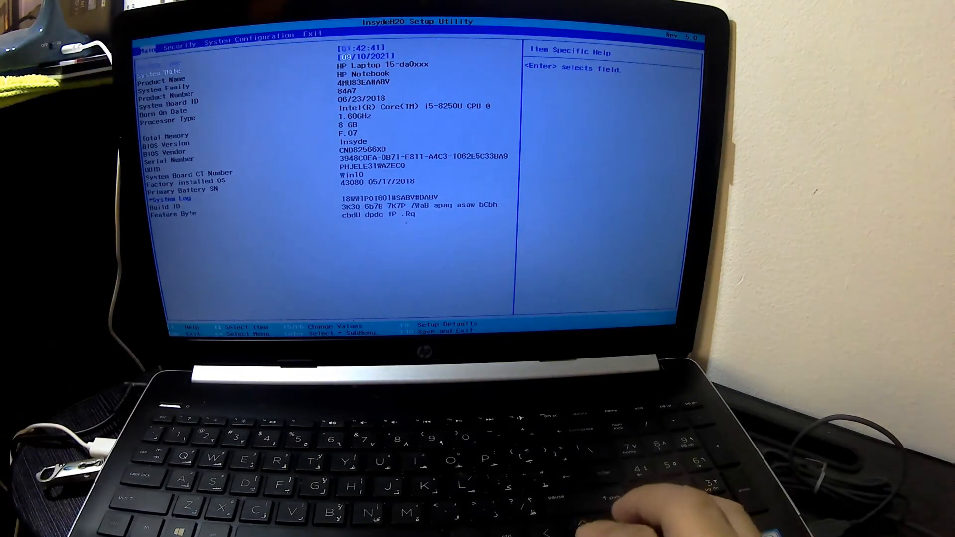
# - Move through the Exit and Security tabs to reach the System Configuration page
pyautogui.press('right')
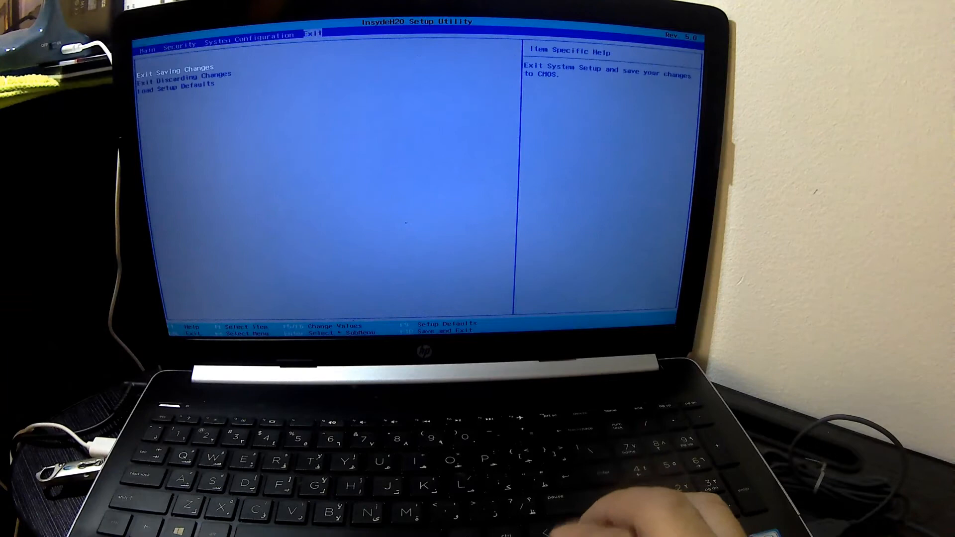
pyautogui.press('Left')
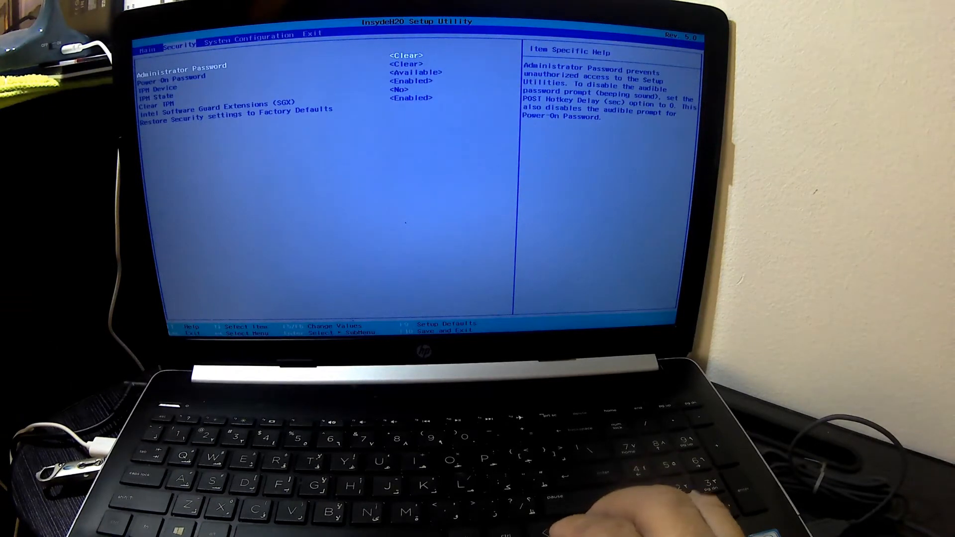
pyautogui.press('right')
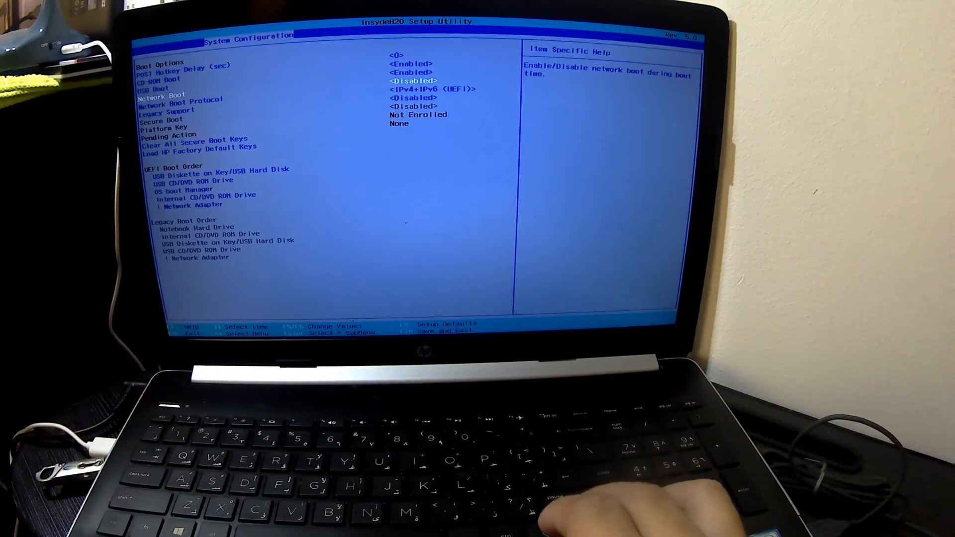
# - Enable Legacy Support so network boot reads IPv4 (Legacy), then go to the Exit page
pyautogui.press('down')
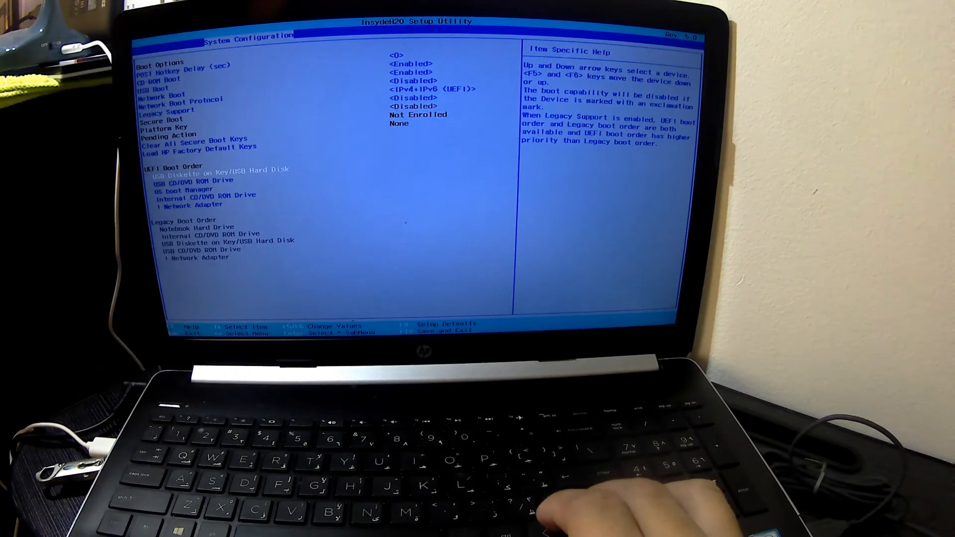
pyautogui.press('Down')
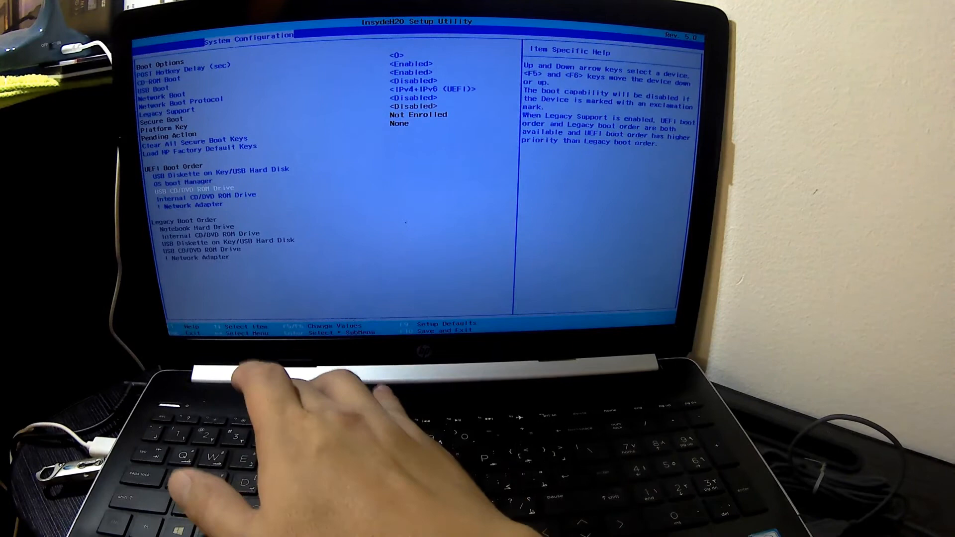
pyautogui.press('down')
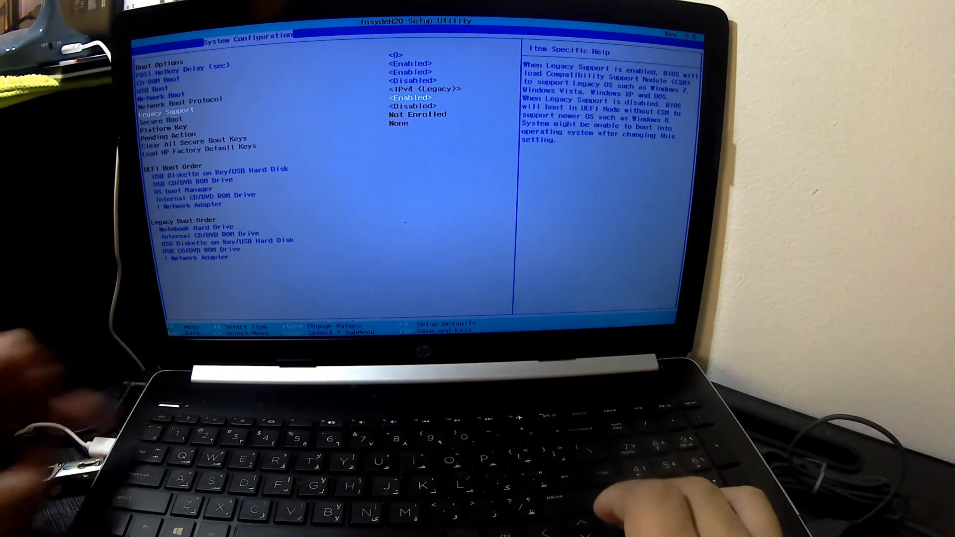
pyautogui.press('right')
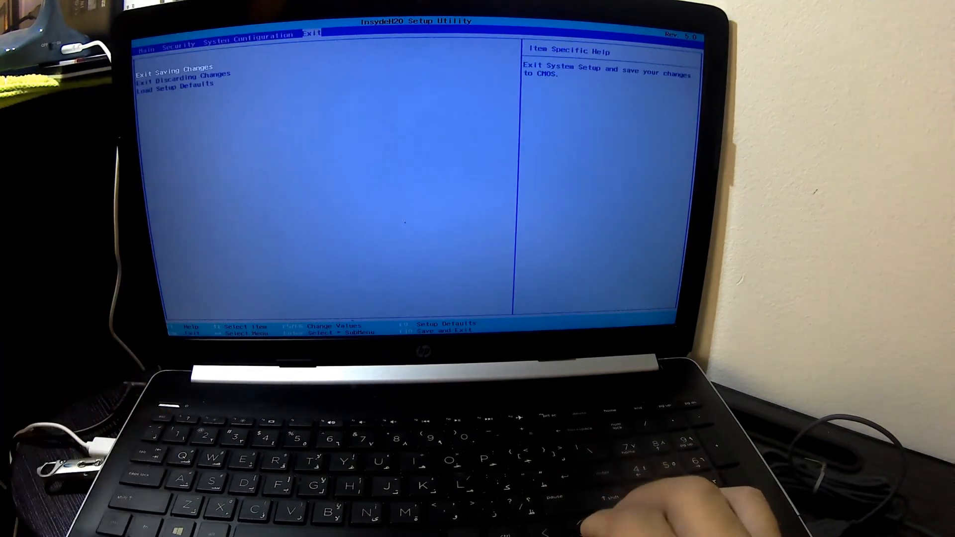